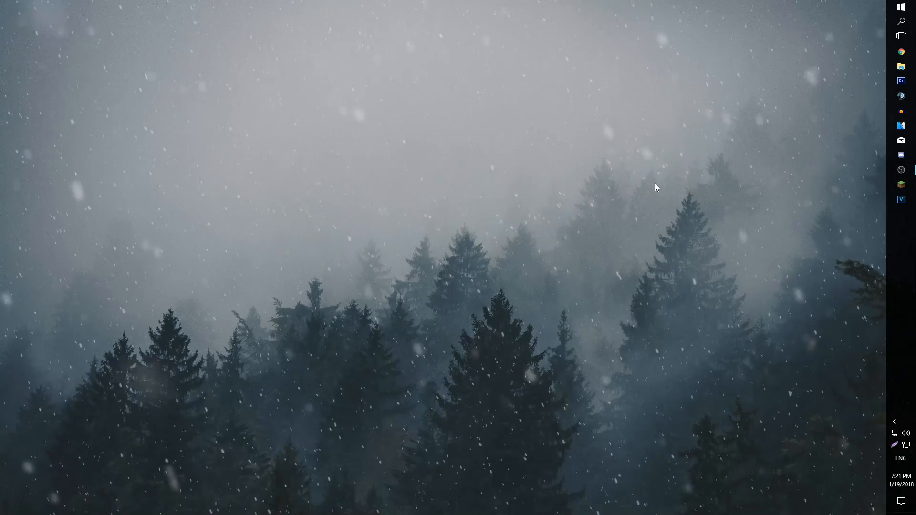
{"action": "mouse_move", "coordinate": [880, 412]}
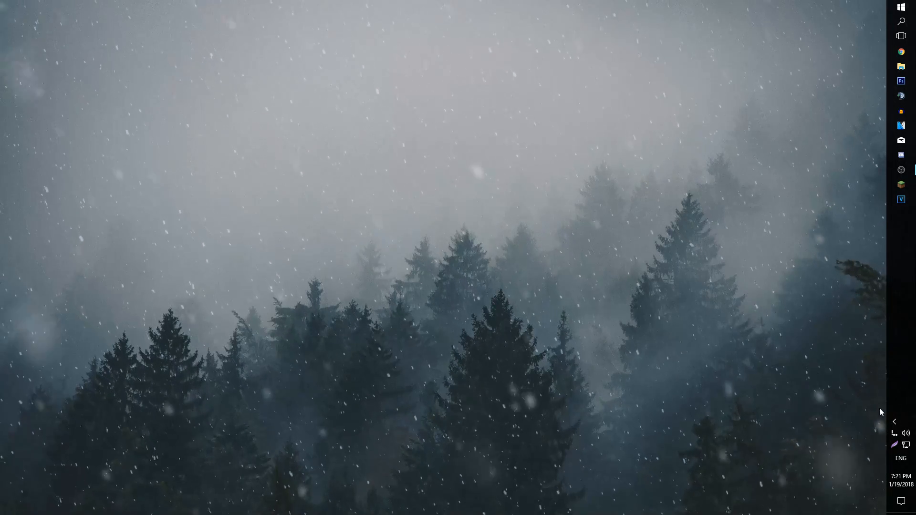
Expand the hidden tray icons to reveal Steam's icon and its quick menu.
{"action": "left_click", "coordinate": [895, 422]}
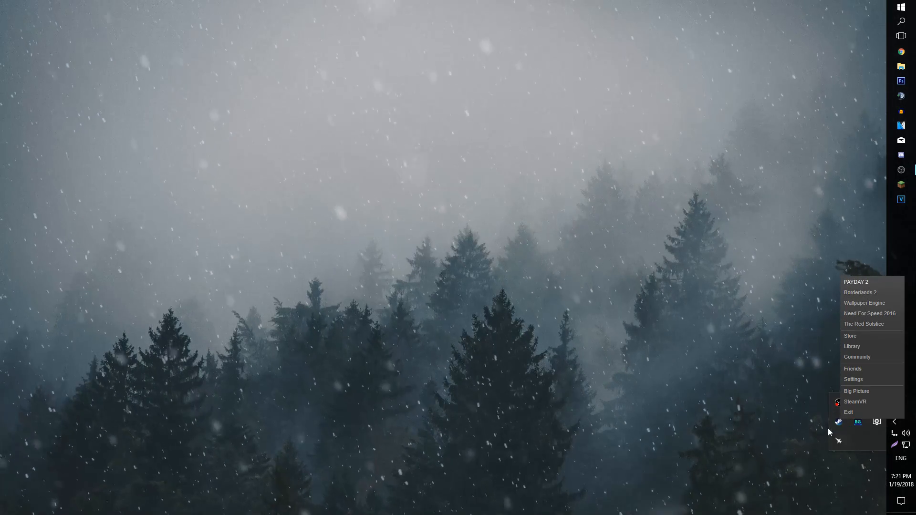
Browse PAYDAY 2's local files from Library Properties, then launch Chrome from the taskbar.
{"action": "left_click", "coordinate": [852, 346]}
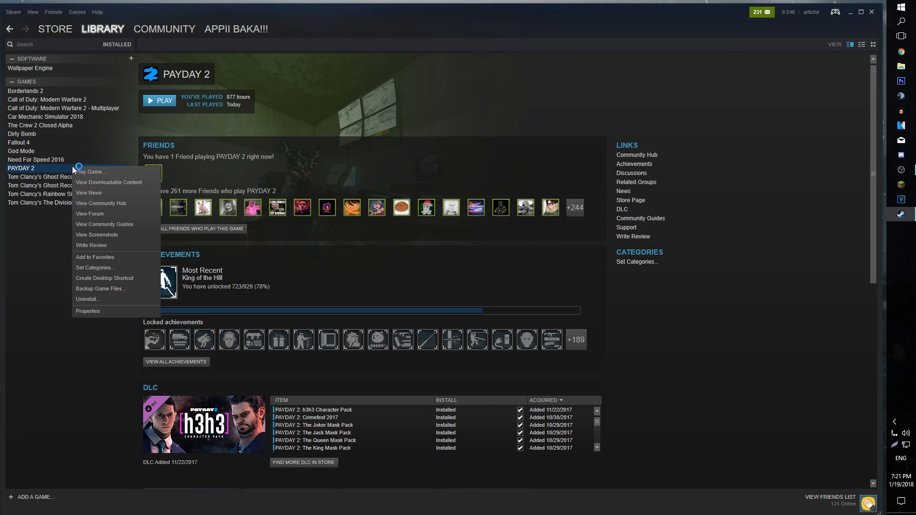
{"action": "left_click", "coordinate": [88, 311]}
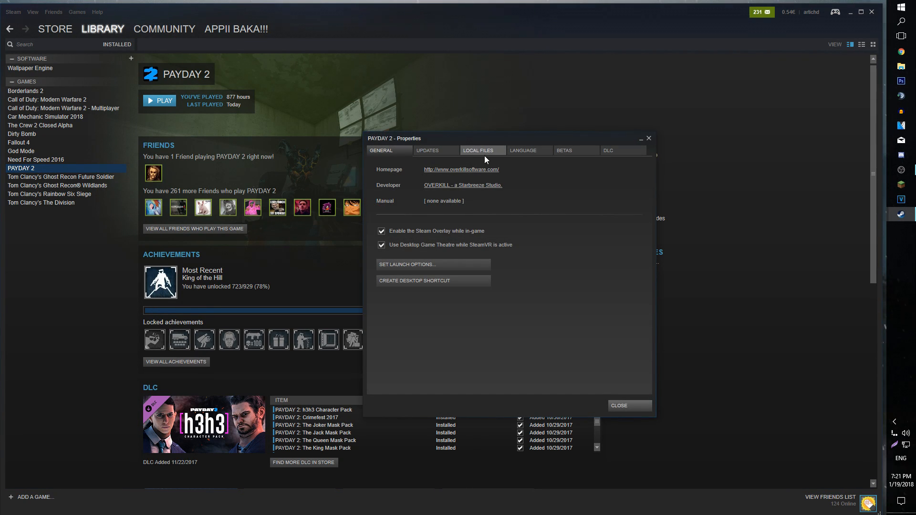
{"action": "left_click", "coordinate": [483, 151]}
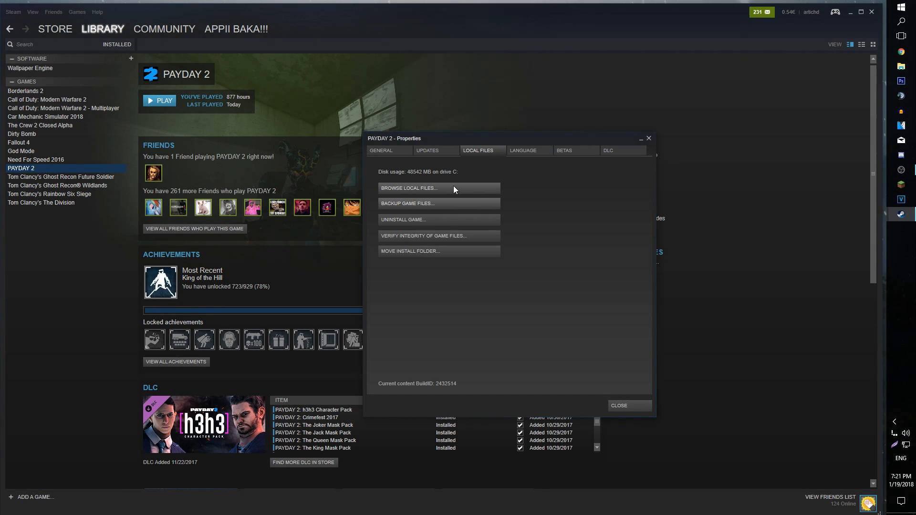
{"action": "left_click", "coordinate": [408, 188]}
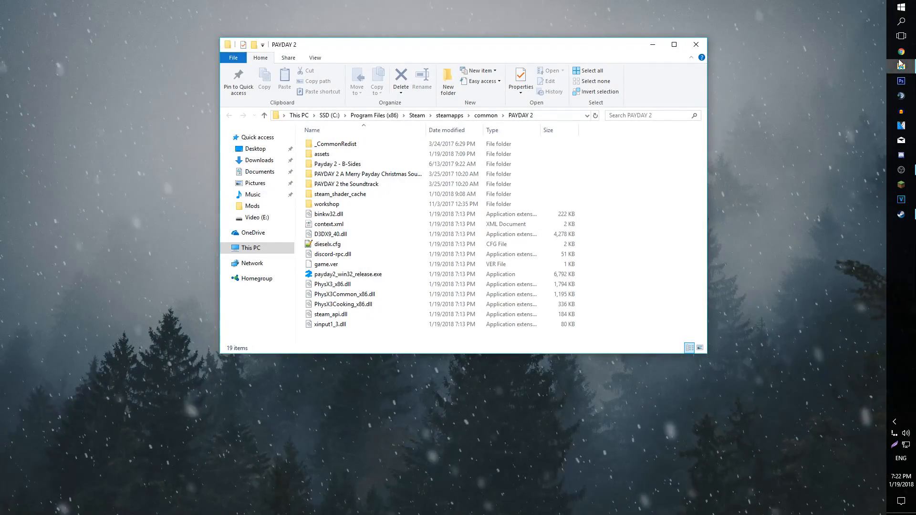
{"action": "left_click", "coordinate": [901, 51]}
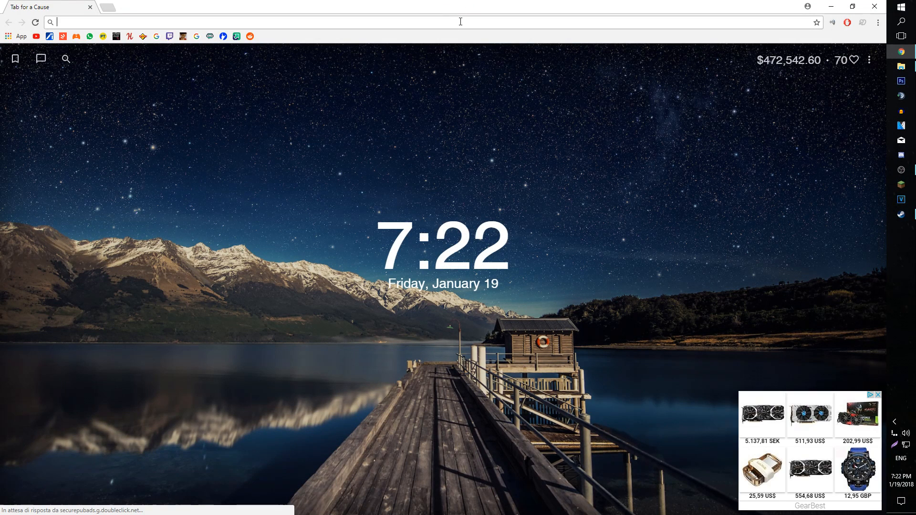
Search Google for 'payday 2 blt 2.0' and open the 'BLT 2.0 | PaydayMods' result.
{"action": "type", "text": "payd"}
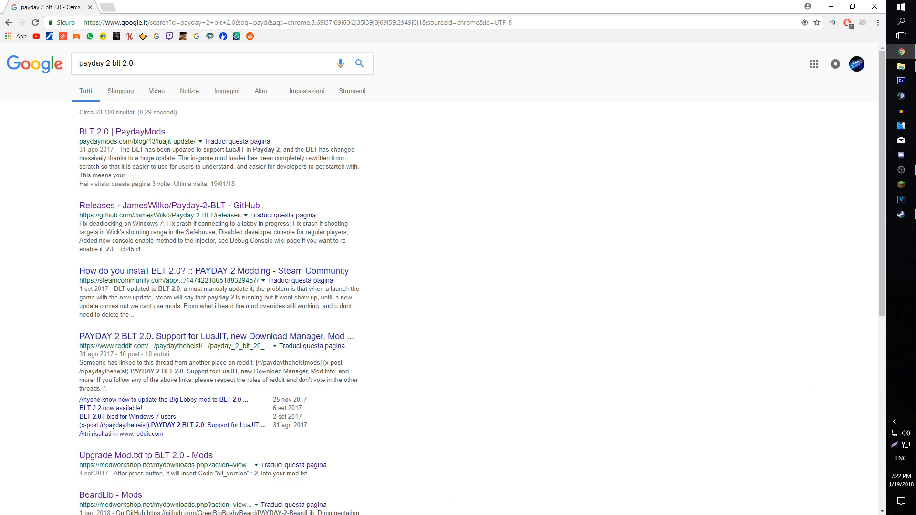
{"action": "mouse_move", "coordinate": [139, 138]}
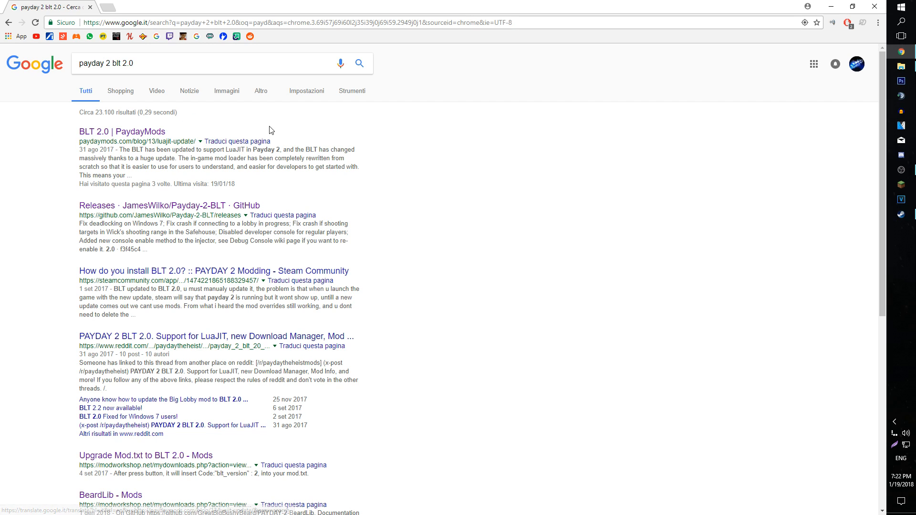
{"action": "left_click", "coordinate": [122, 131]}
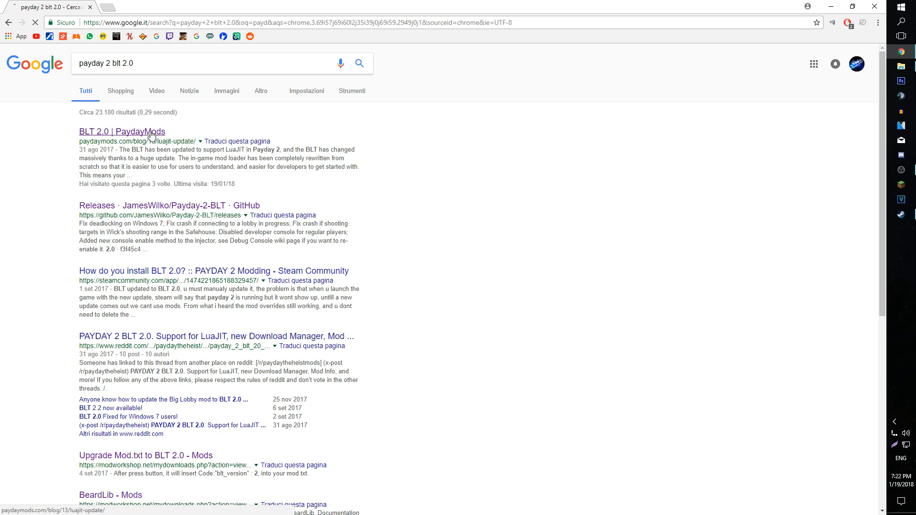
{"action": "left_click", "coordinate": [123, 131]}
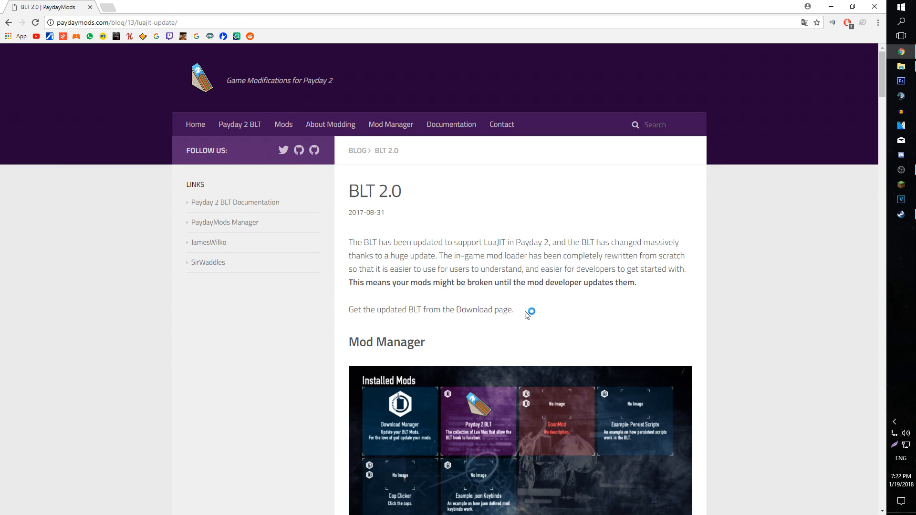
On PaydayMods' Download page, download the Payday 2 BLT release zip.
{"action": "left_click", "coordinate": [479, 309]}
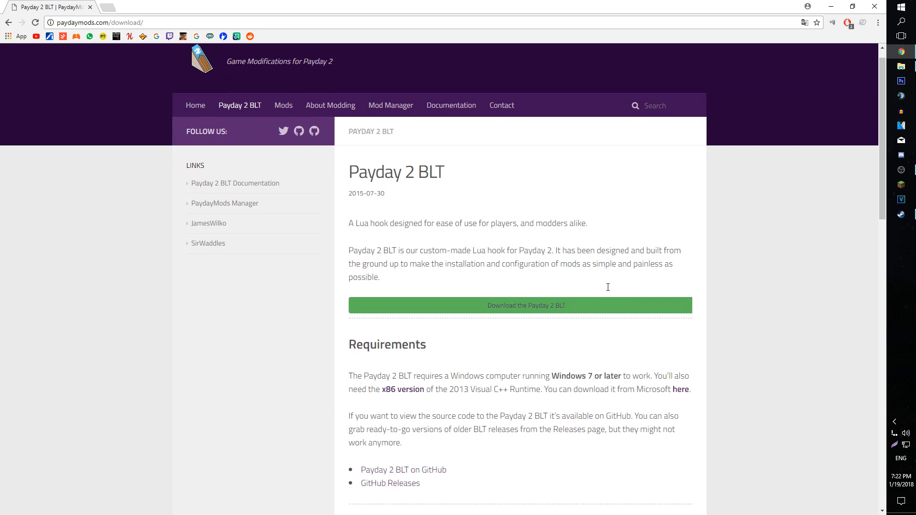
{"action": "scroll", "scroll_direction": "down", "scroll_amount": 3}
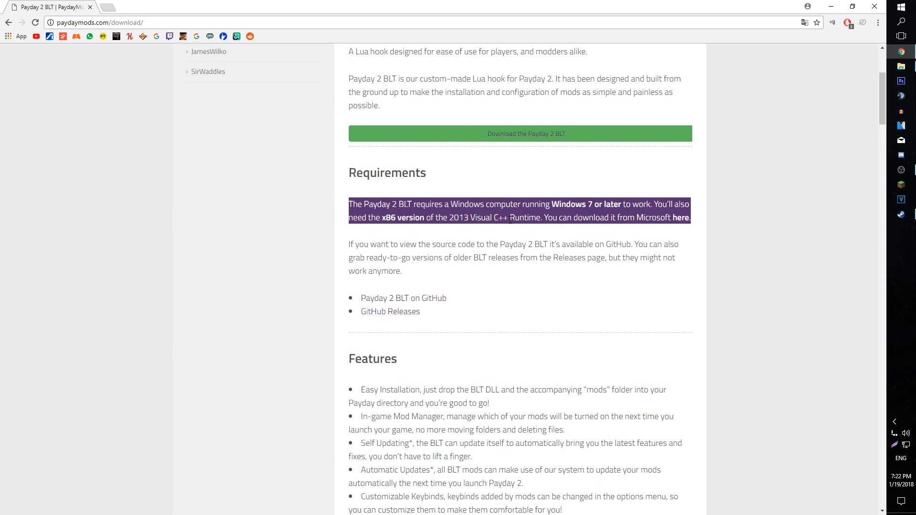
{"action": "mouse_move", "coordinate": [578, 151]}
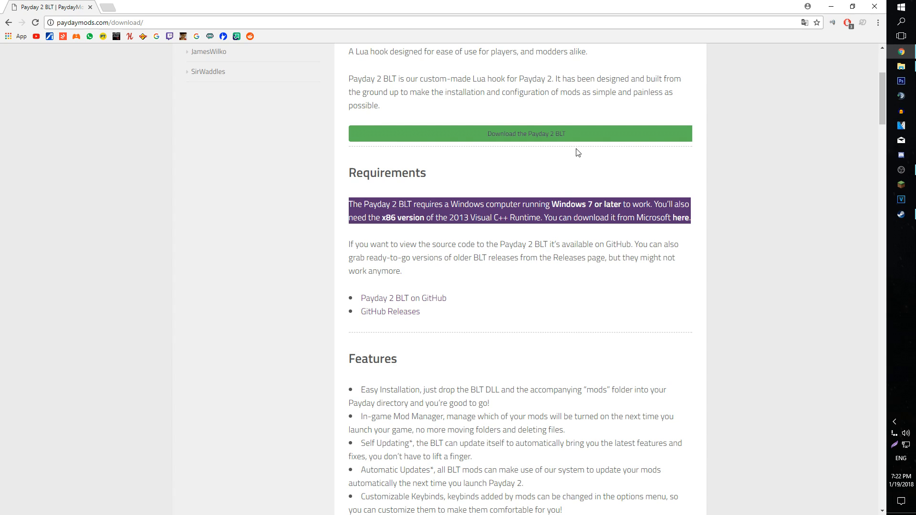
{"action": "left_click", "coordinate": [526, 134]}
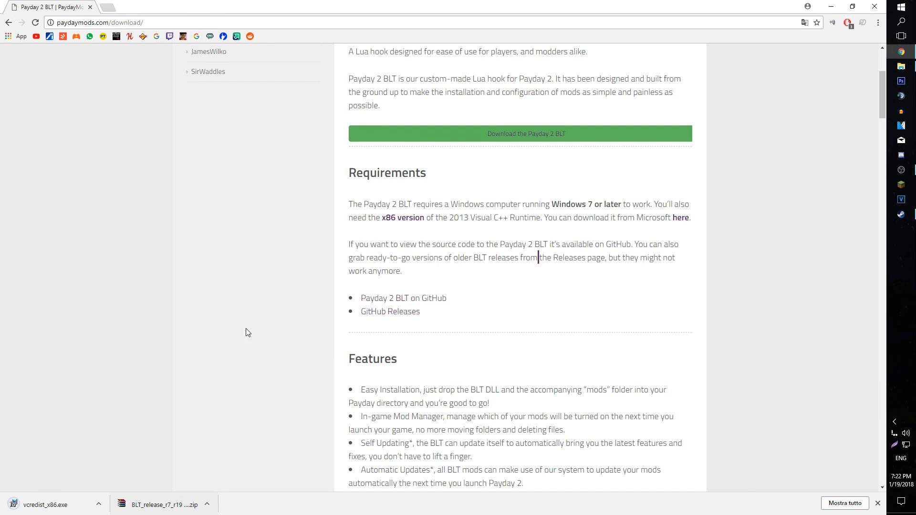
{"action": "mouse_move", "coordinate": [177, 504]}
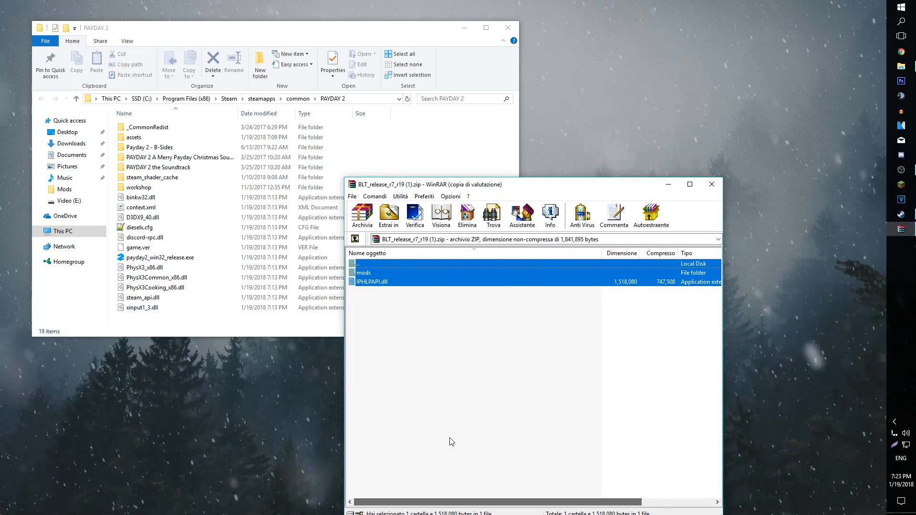
Select the mods folder inside the BLT release zip in WinRAR.
{"action": "left_click", "coordinate": [363, 272]}
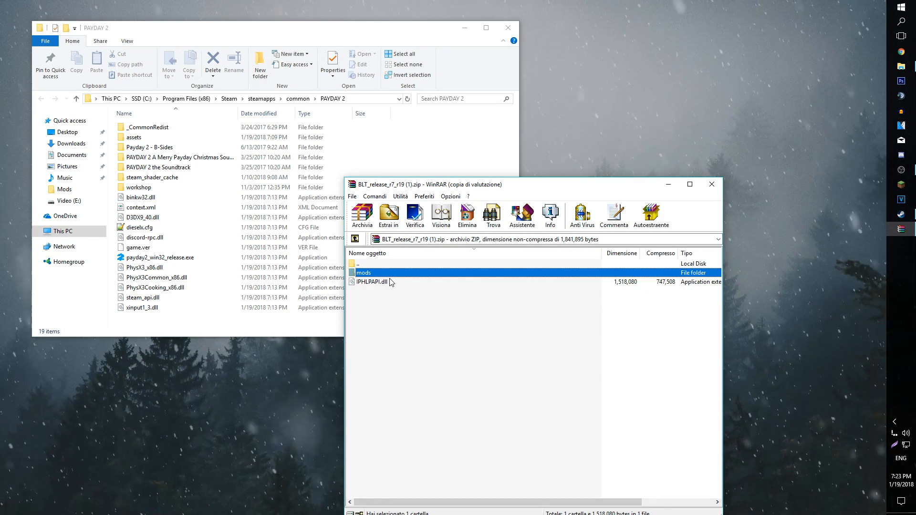